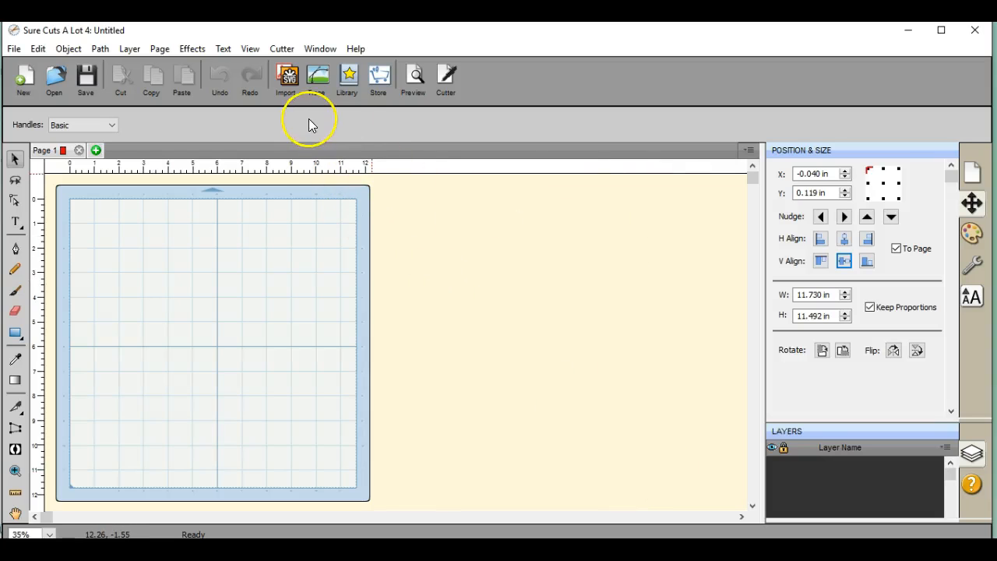
Bring up the Library window from the toolbar.
{"action": "left_click", "coordinate": [346, 78]}
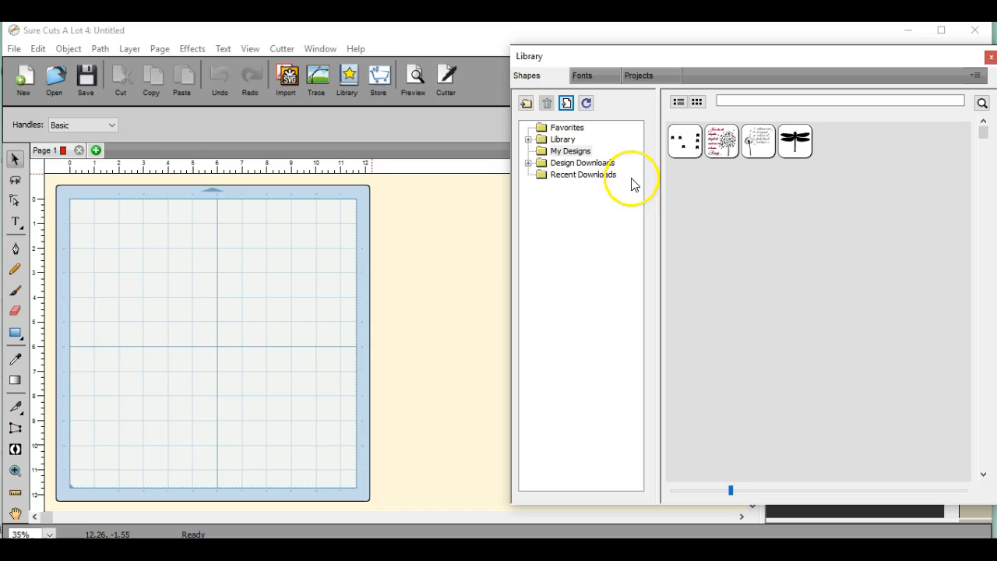
{"action": "mouse_move", "coordinate": [542, 156]}
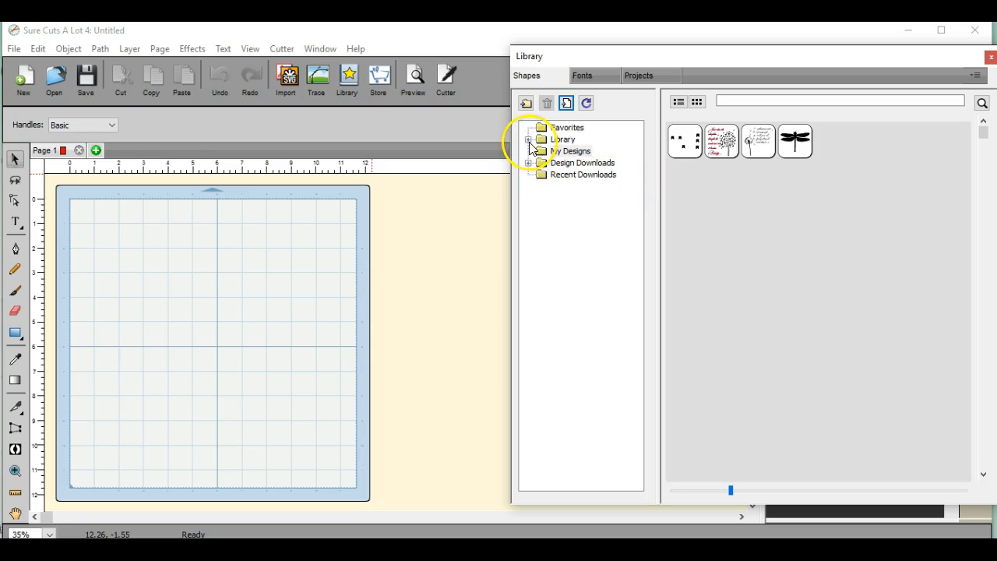
Expand the Library categories and choose My Designs as the import destination.
{"action": "left_click", "coordinate": [530, 138]}
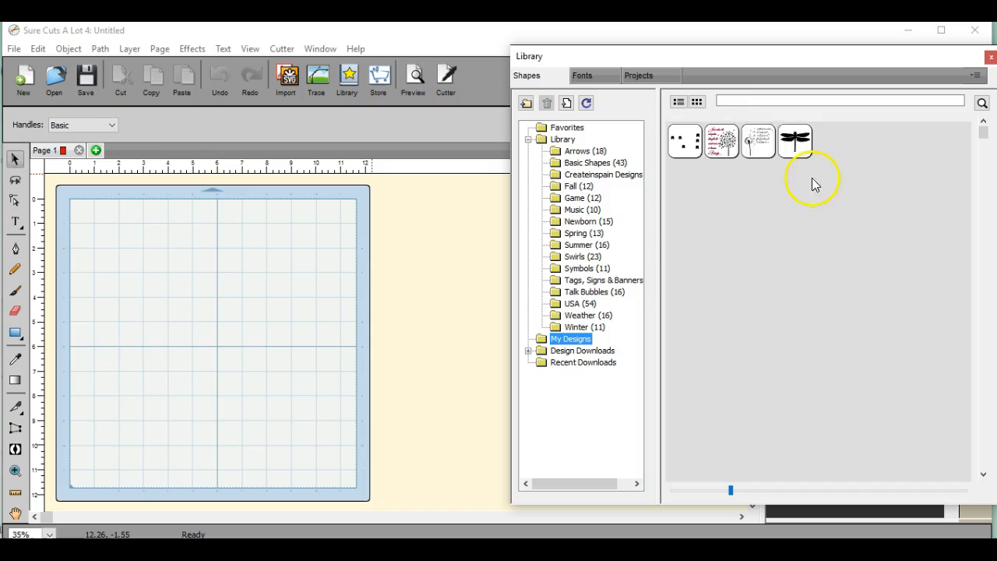
{"action": "mouse_move", "coordinate": [636, 315]}
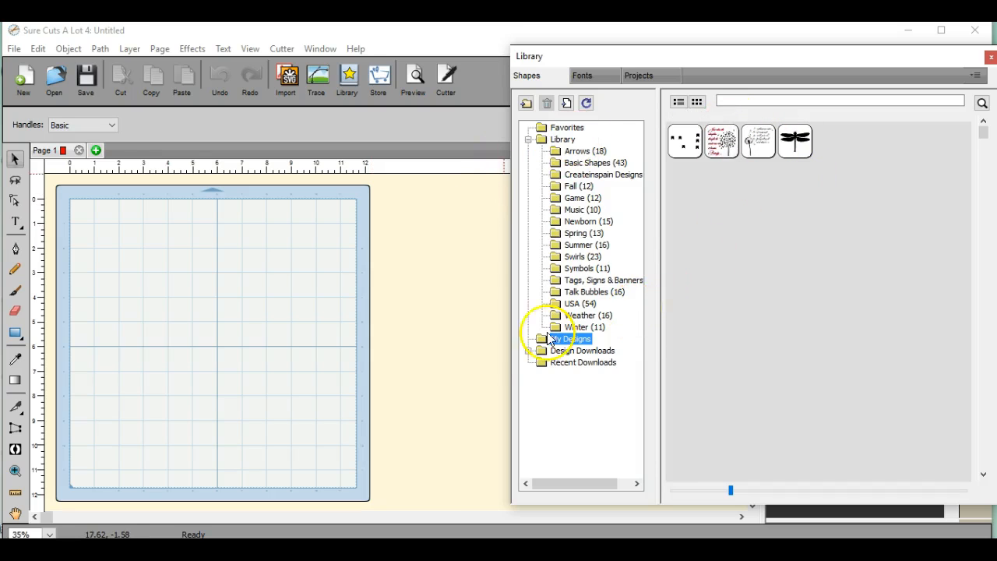
{"action": "left_click", "coordinate": [571, 338]}
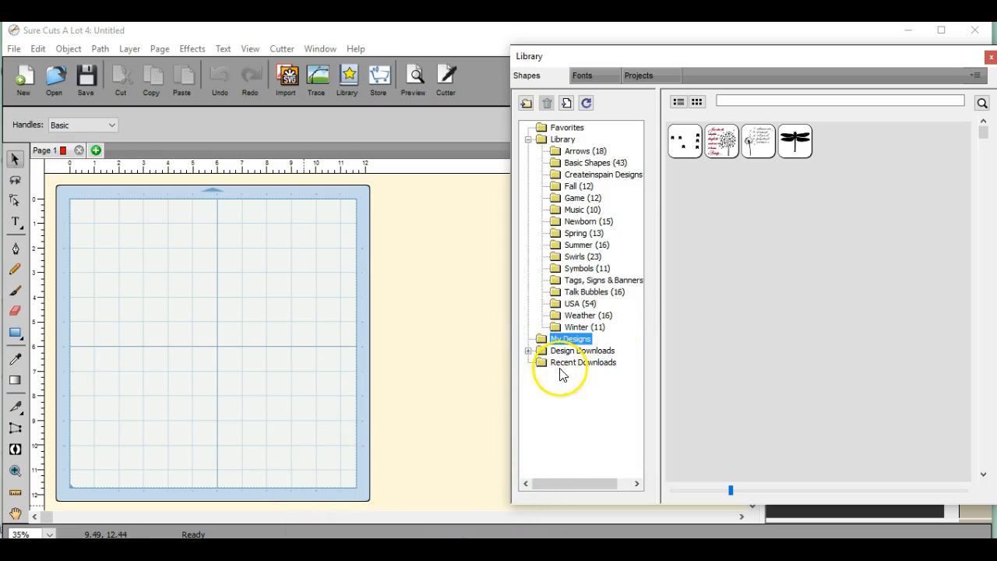
{"action": "mouse_move", "coordinate": [549, 86]}
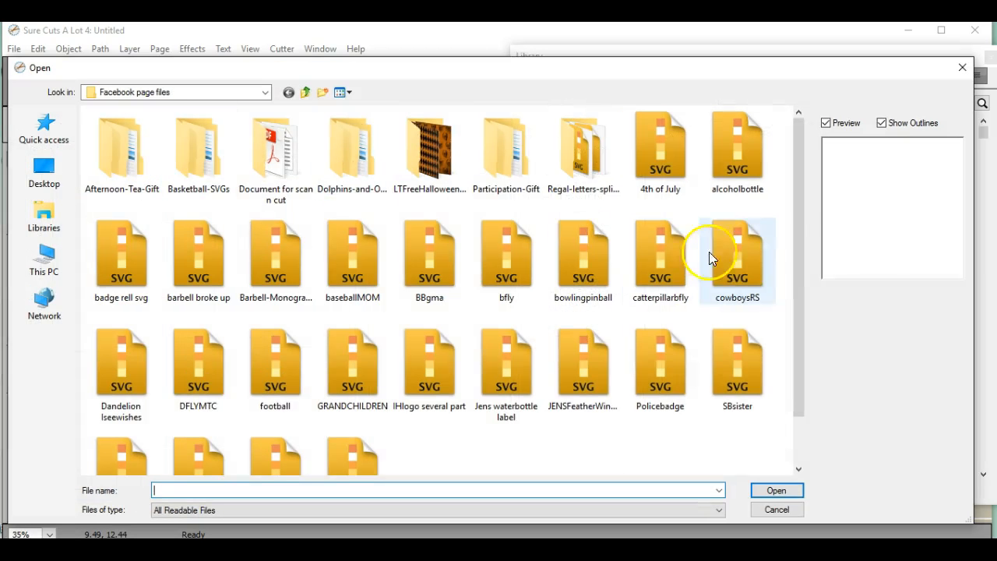
Navigate via the Facebook folder, briefly into SCUT files, then into the SVG& ZIP folder.
{"action": "scroll", "scroll_direction": "down", "scroll_amount": 3}
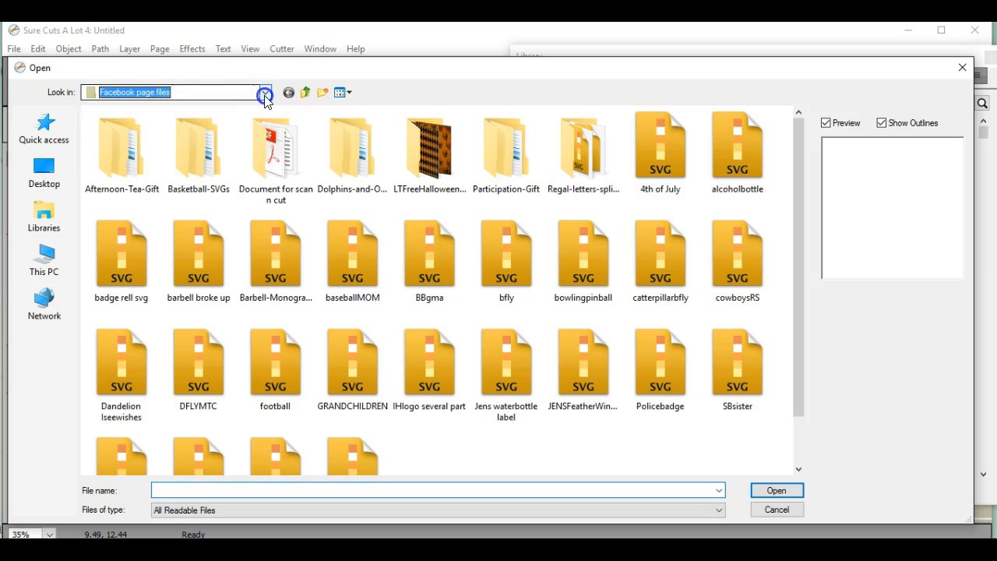
{"action": "left_click", "coordinate": [264, 92]}
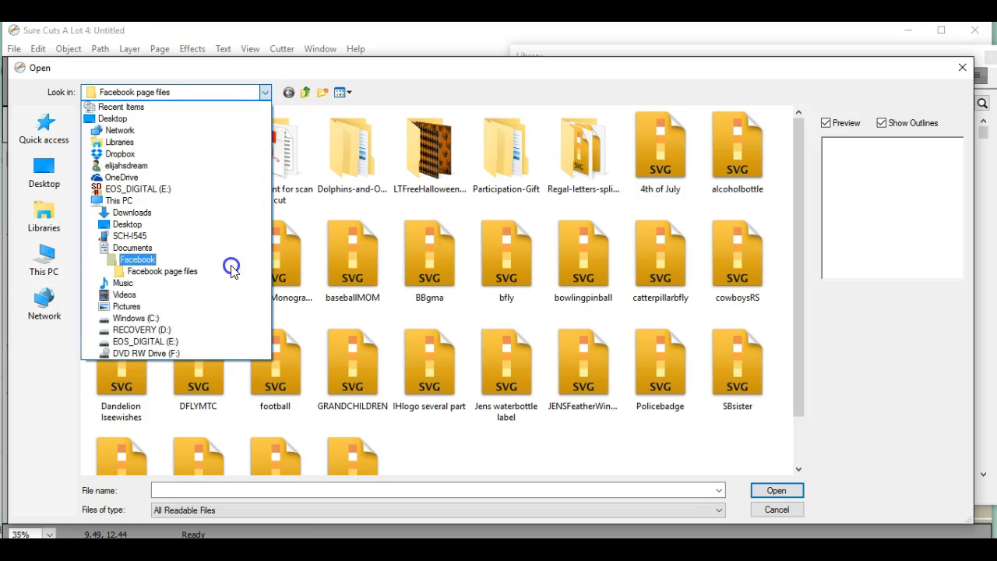
{"action": "left_click", "coordinate": [137, 259]}
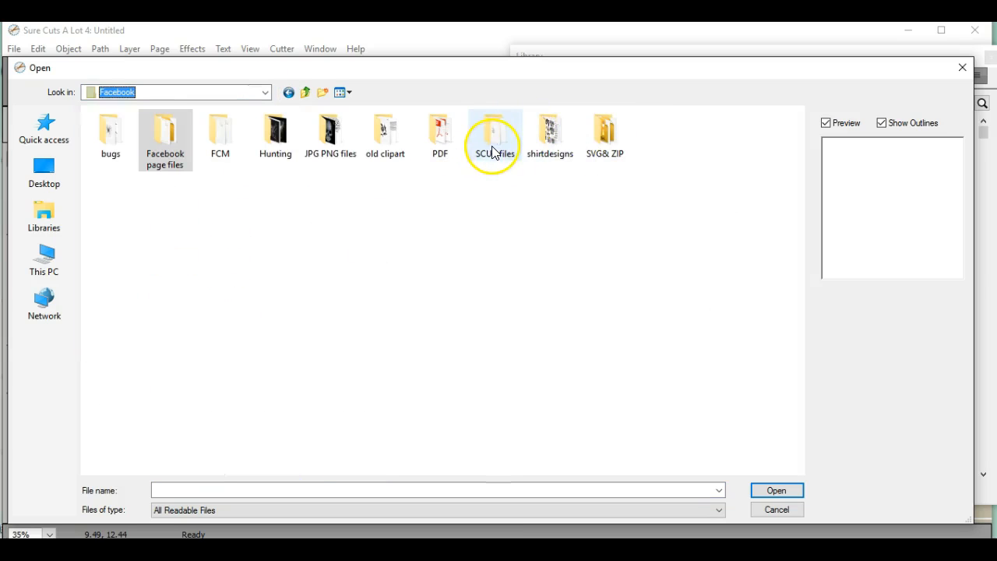
{"action": "double_click", "coordinate": [496, 132]}
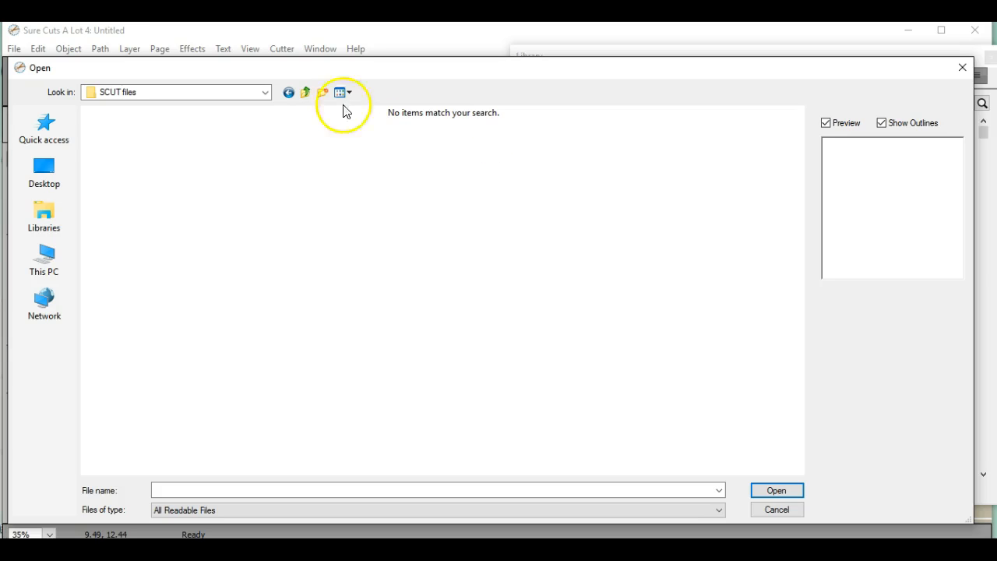
{"action": "left_click", "coordinate": [264, 92]}
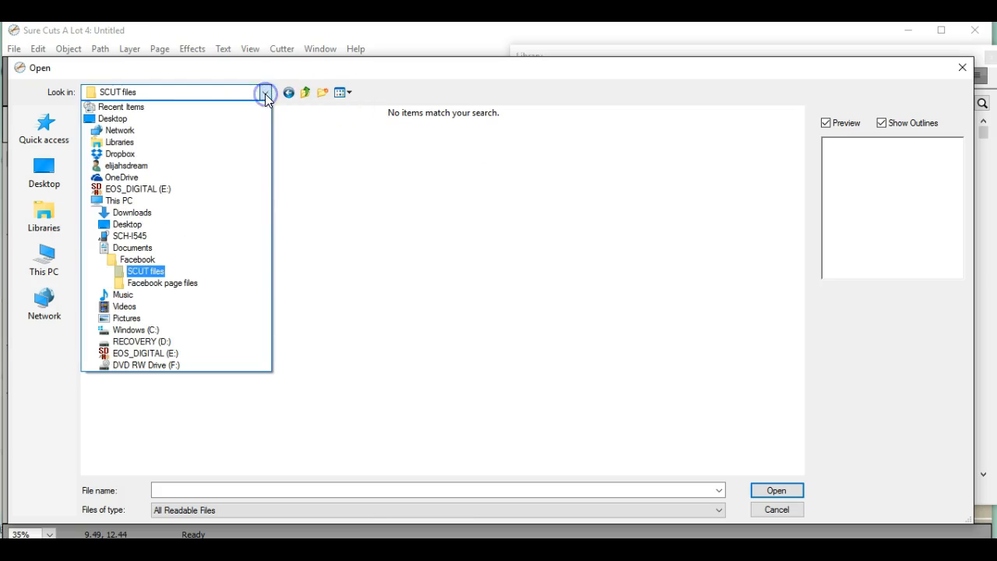
{"action": "left_click", "coordinate": [137, 258]}
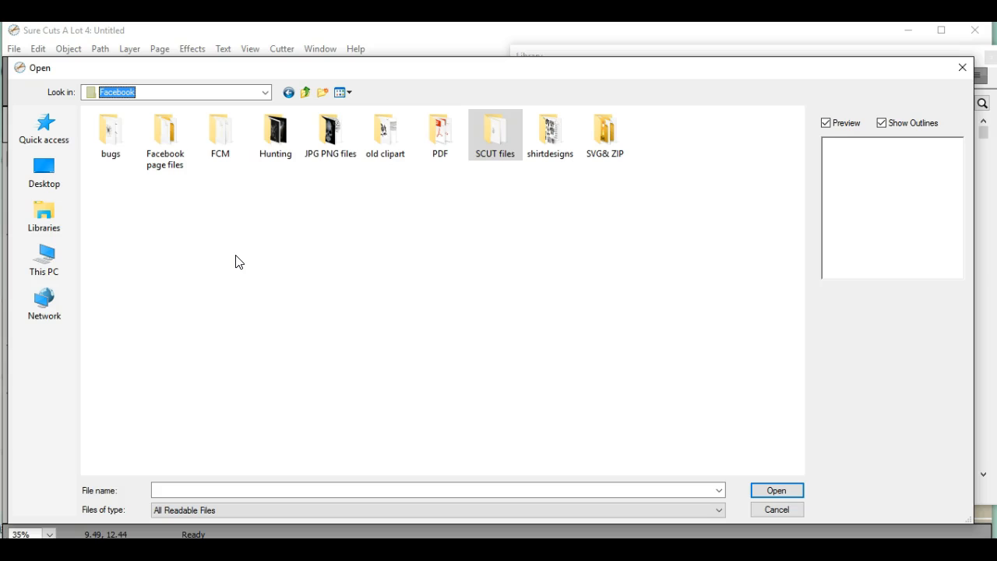
{"action": "double_click", "coordinate": [605, 128]}
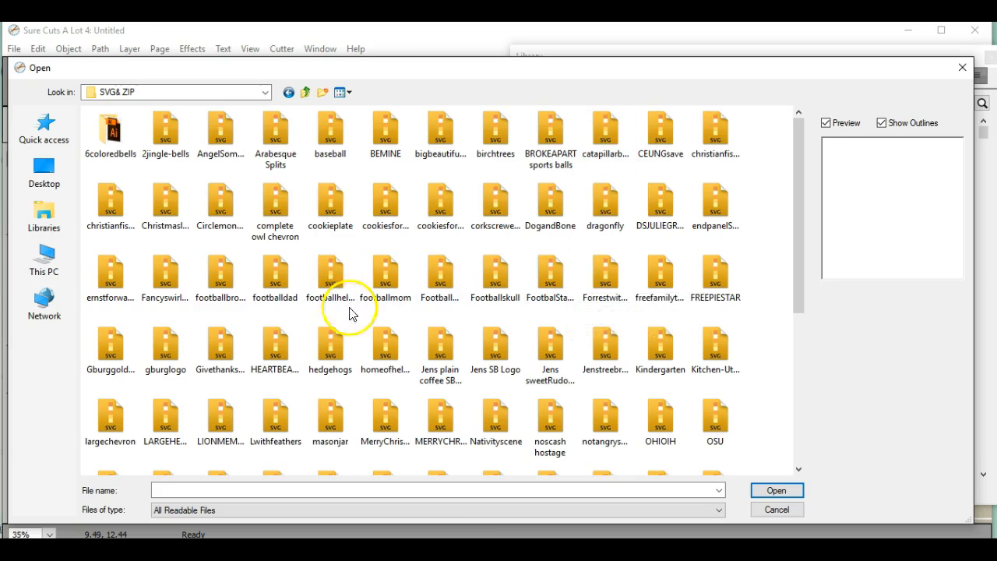
Import the selected SVG file into My Designs as a new library thumbnail.
{"action": "left_click", "coordinate": [714, 278]}
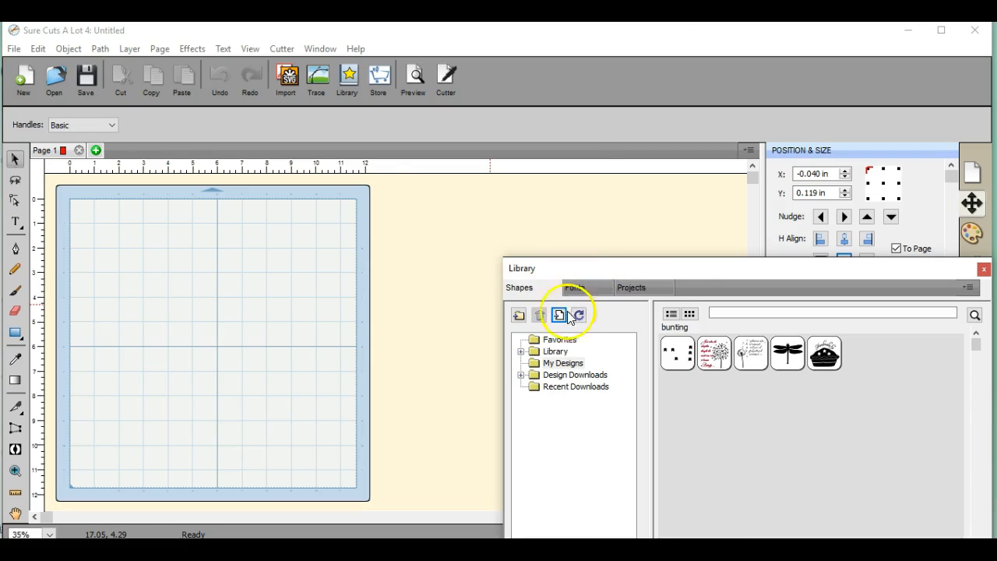
Browse into the Basic Shapes category to place the orange flower shape on the mat twice.
{"action": "left_click", "coordinate": [555, 352]}
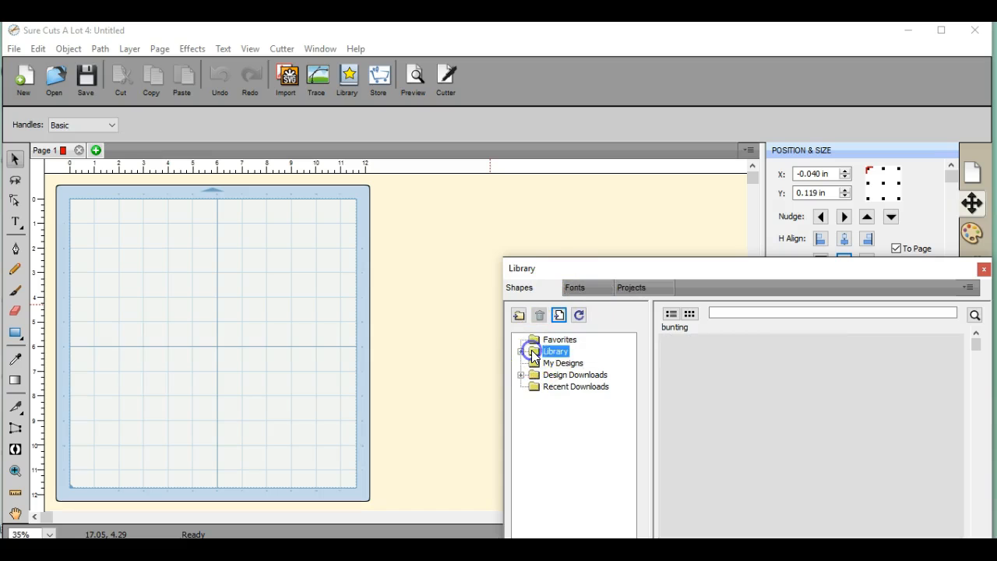
{"action": "left_click", "coordinate": [520, 352]}
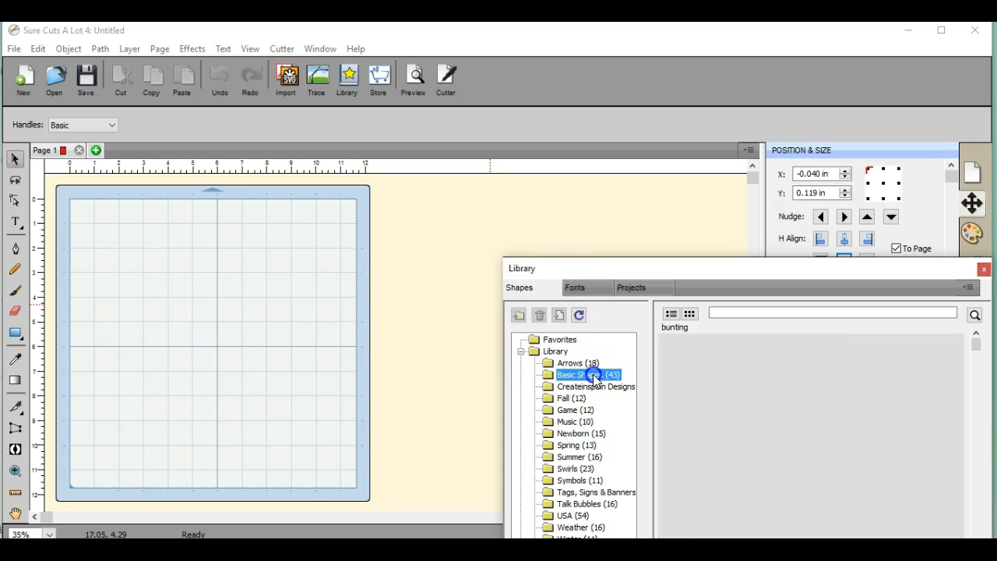
{"action": "double_click", "coordinate": [751, 390]}
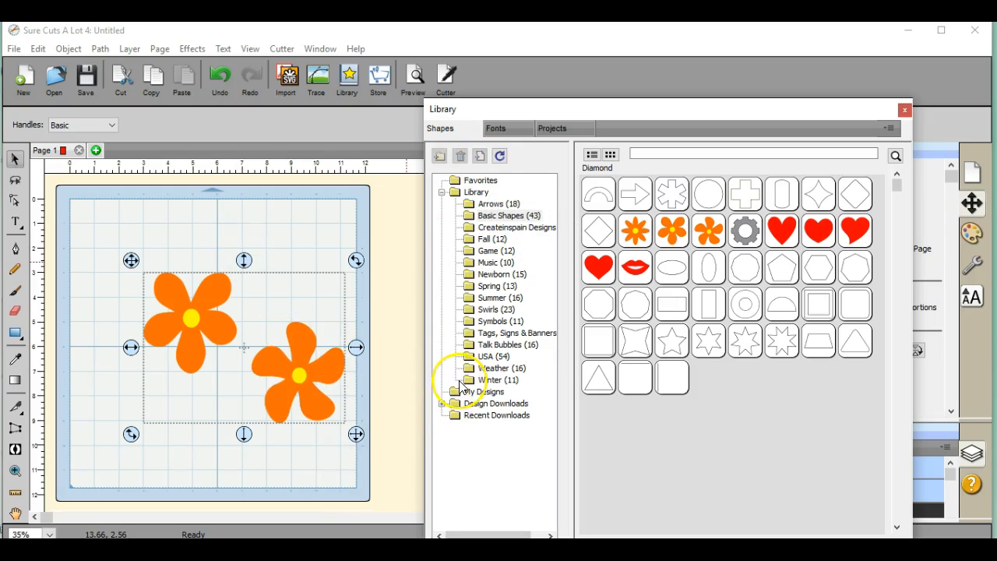
View My Designs to confirm the new thumbnail, then close the Library window.
{"action": "left_click", "coordinate": [483, 391]}
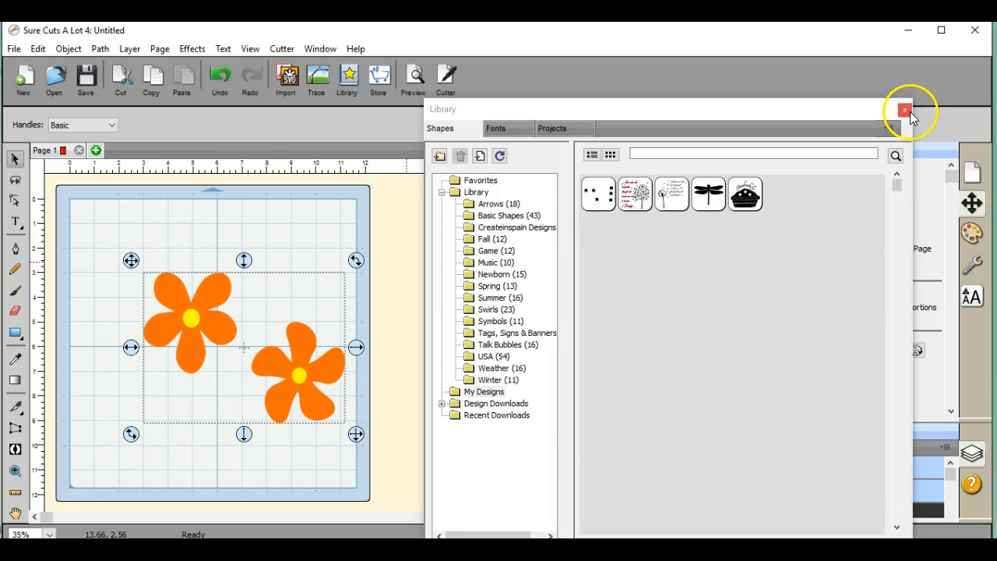
{"action": "left_click", "coordinate": [903, 109]}
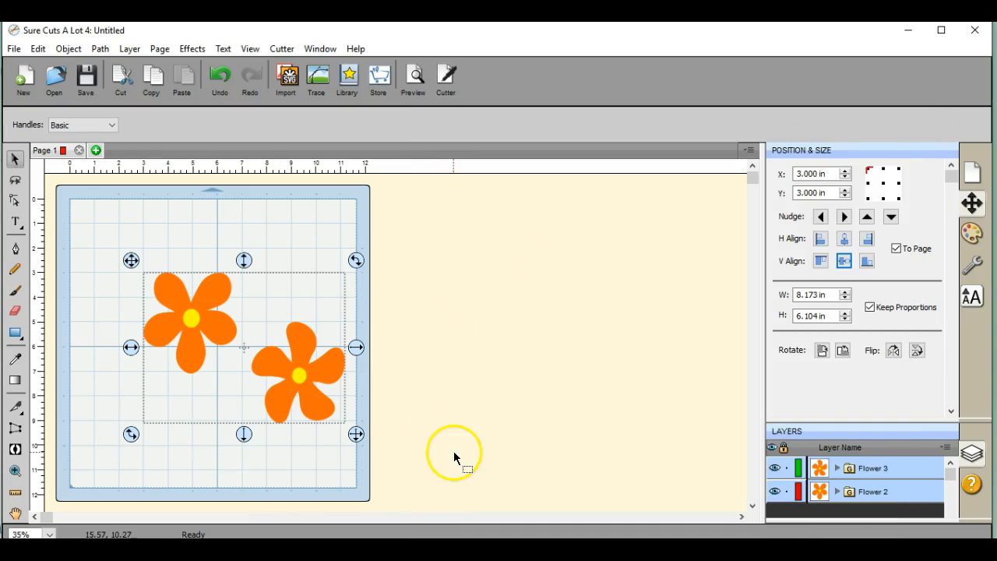